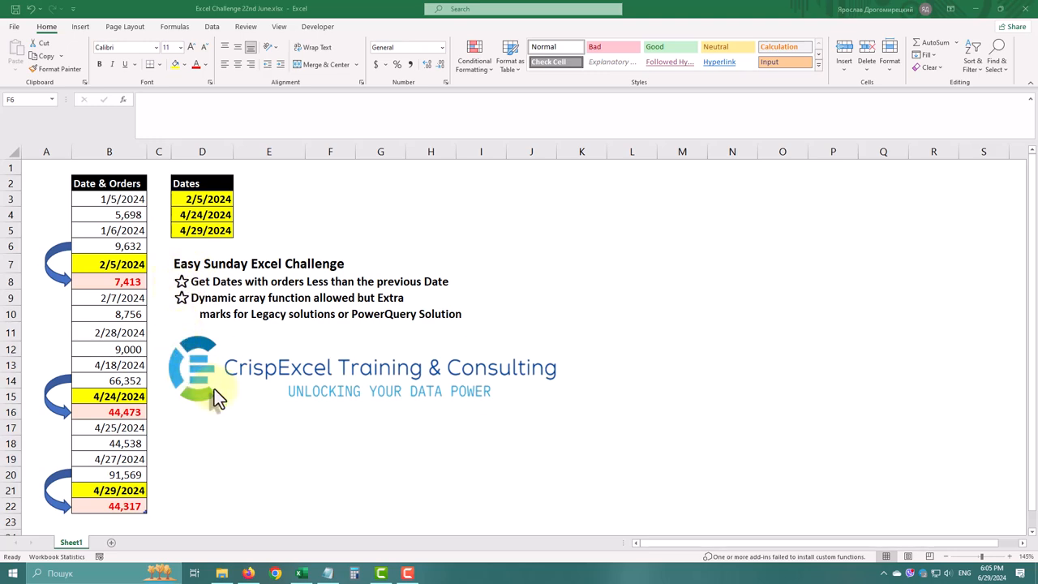
{"action": "mouse_move", "coordinate": [215, 302]}
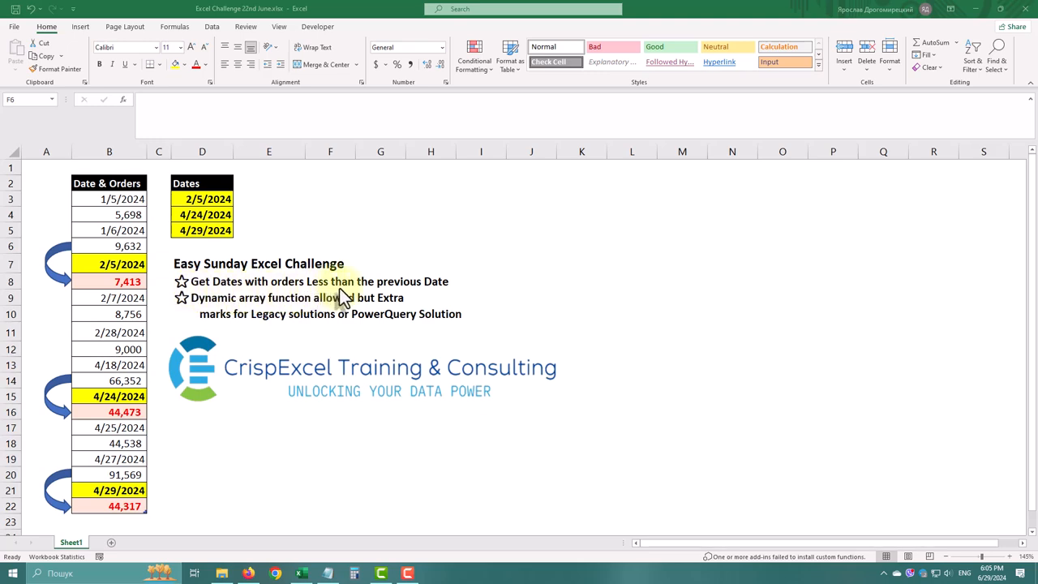
{"action": "mouse_move", "coordinate": [185, 275]}
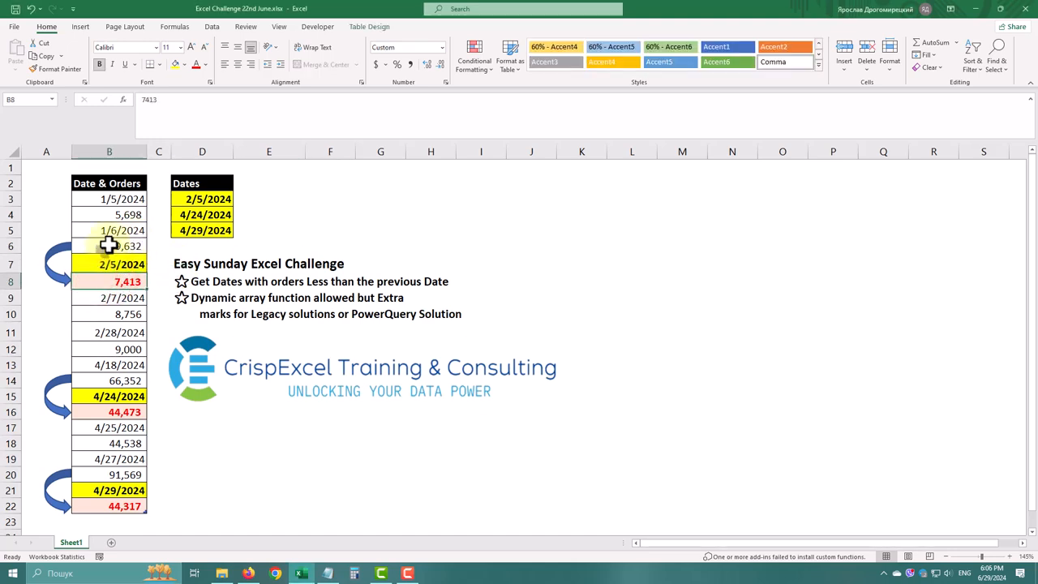
Step: Load the Date & Orders table into Power Query Editor as Table1 via From Table/Range
{"action": "left_click", "coordinate": [109, 245]}
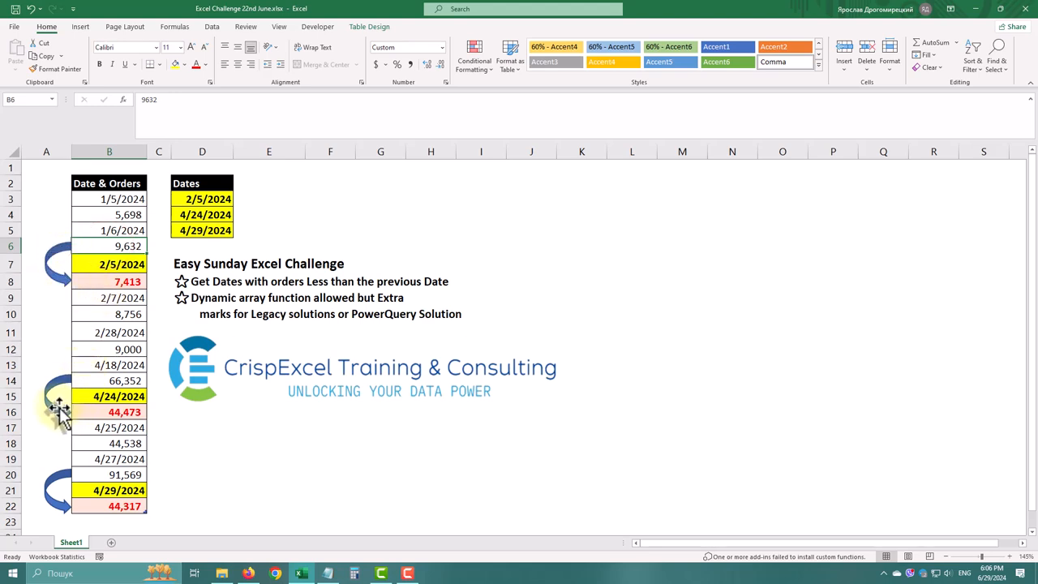
{"action": "mouse_move", "coordinate": [65, 505]}
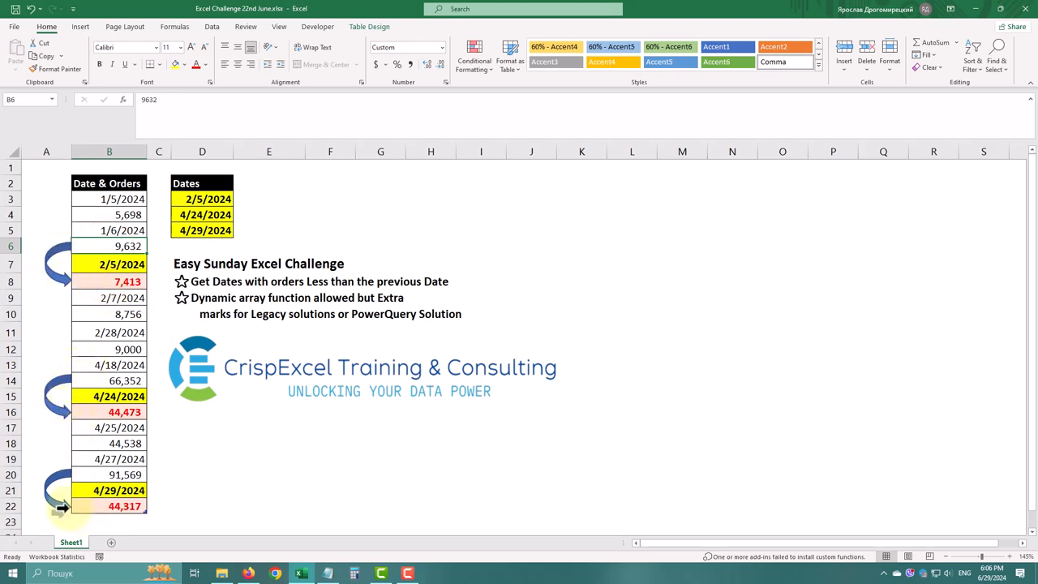
{"action": "mouse_move", "coordinate": [187, 430]}
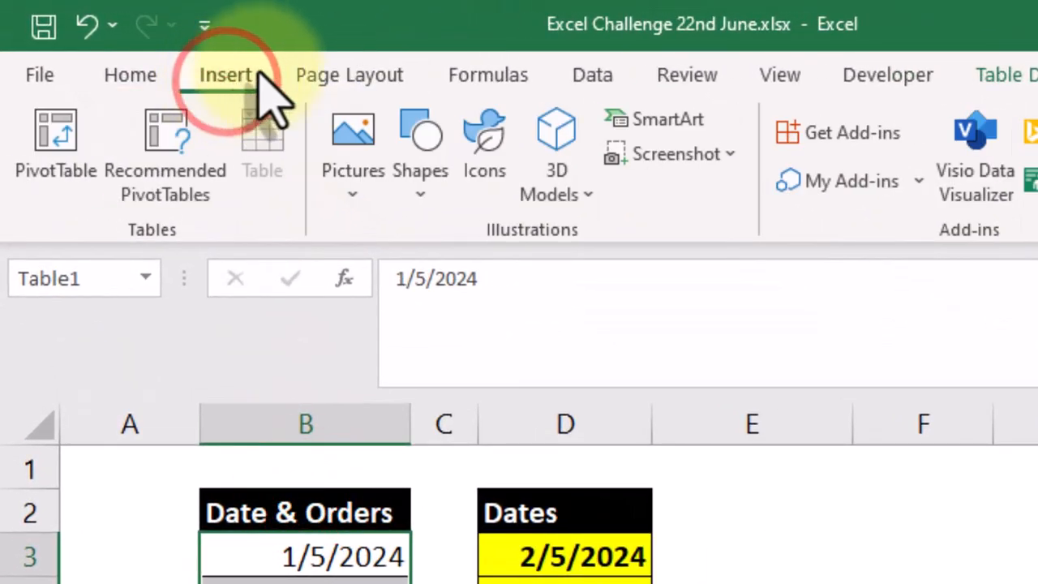
{"action": "left_click", "coordinate": [592, 74]}
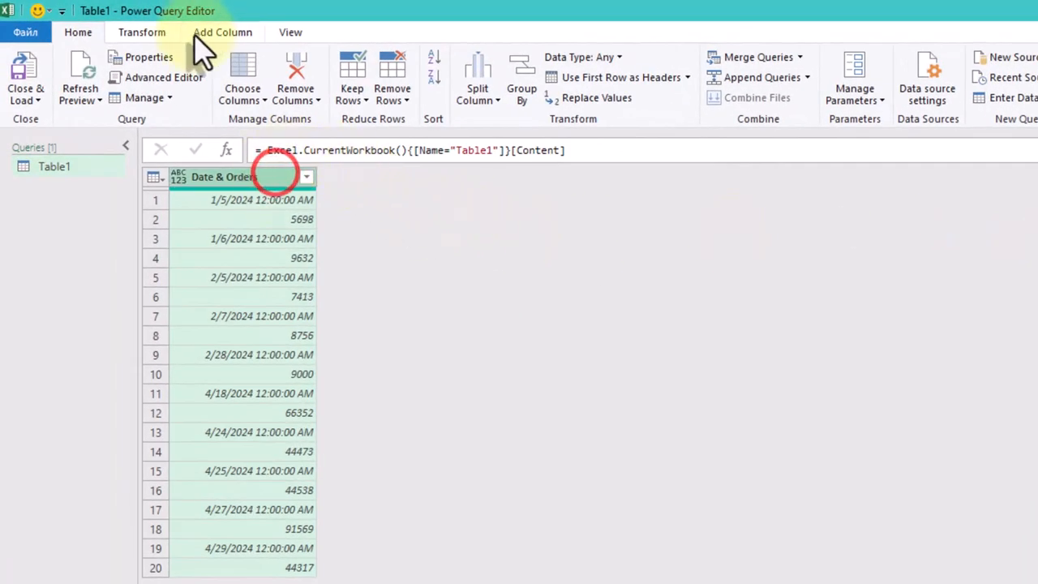
Step: Add an Index column numbering Table1's 20 rows from 0 to 19
{"action": "left_click", "coordinate": [222, 31]}
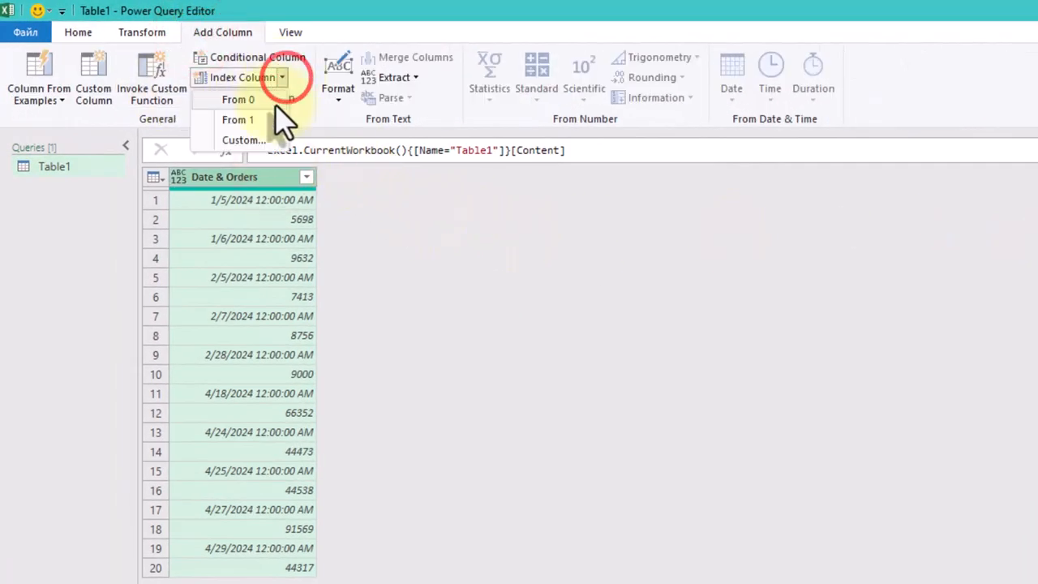
{"action": "left_click", "coordinate": [238, 99]}
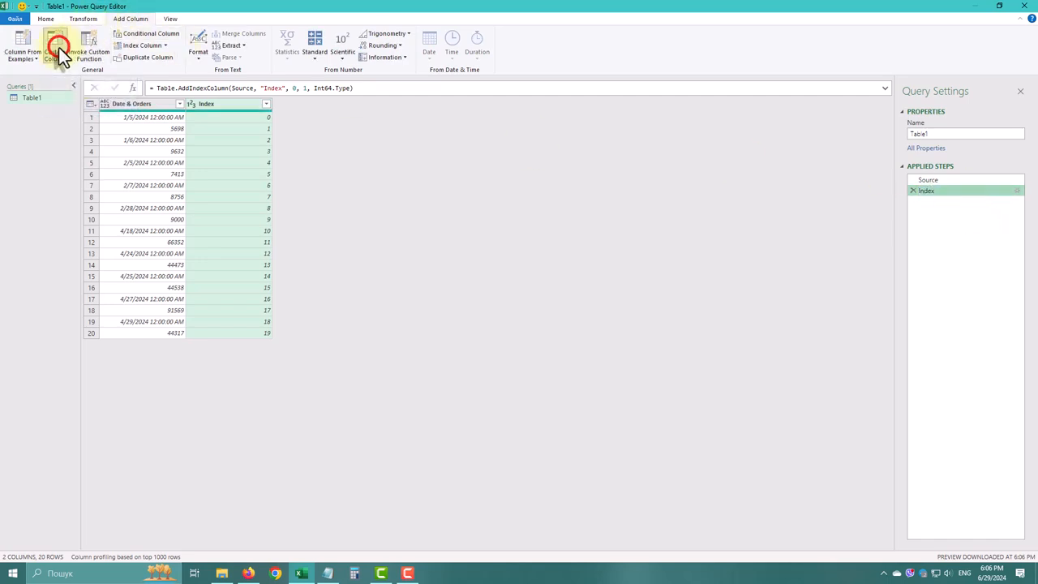
Step: Create custom column Dates: if Number.IsEven([Index]) then [#"Date & Orders"] else null
{"action": "left_click", "coordinate": [52, 43]}
{"action": "type", "text": "Dates"}
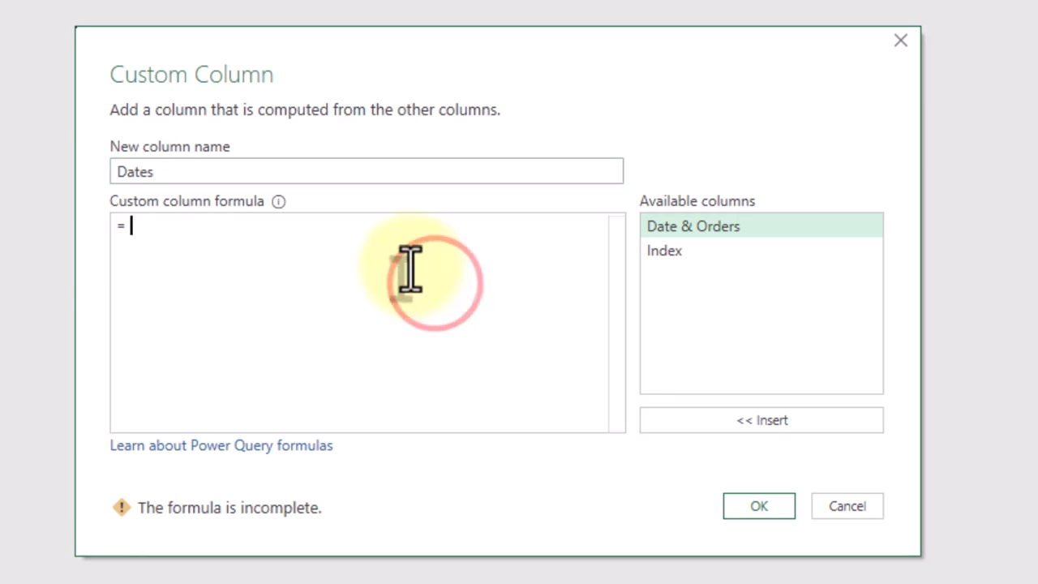
{"action": "type", "text": "if"}
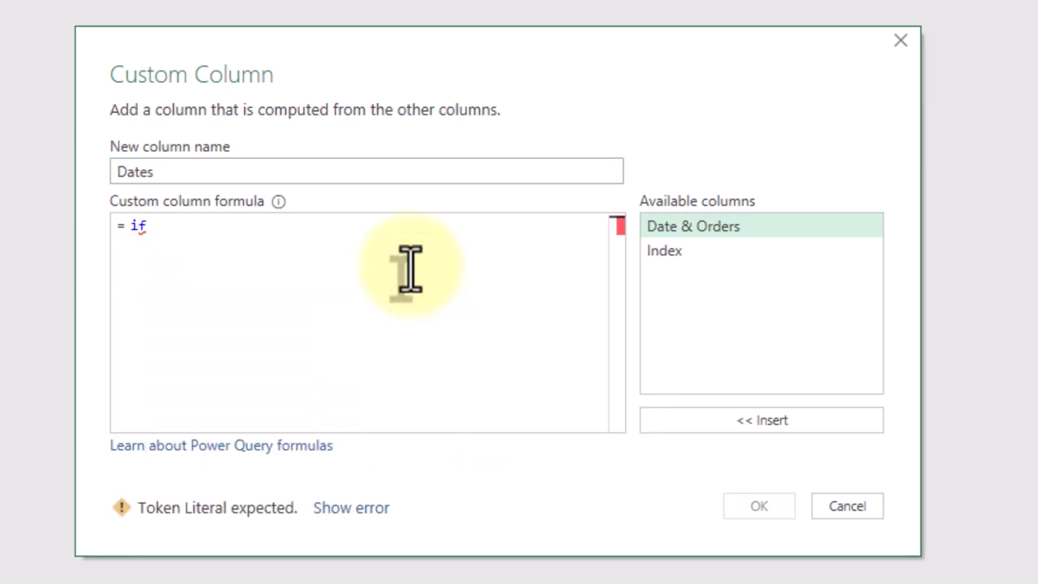
{"action": "type", "text": "Number."}
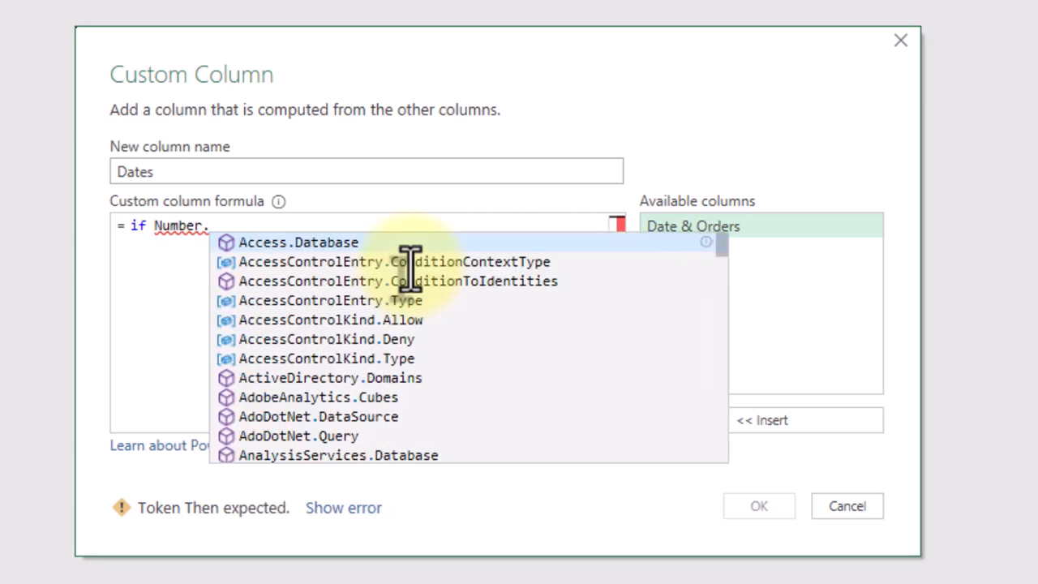
{"action": "type", "text": "IsEven([Index]) then"}
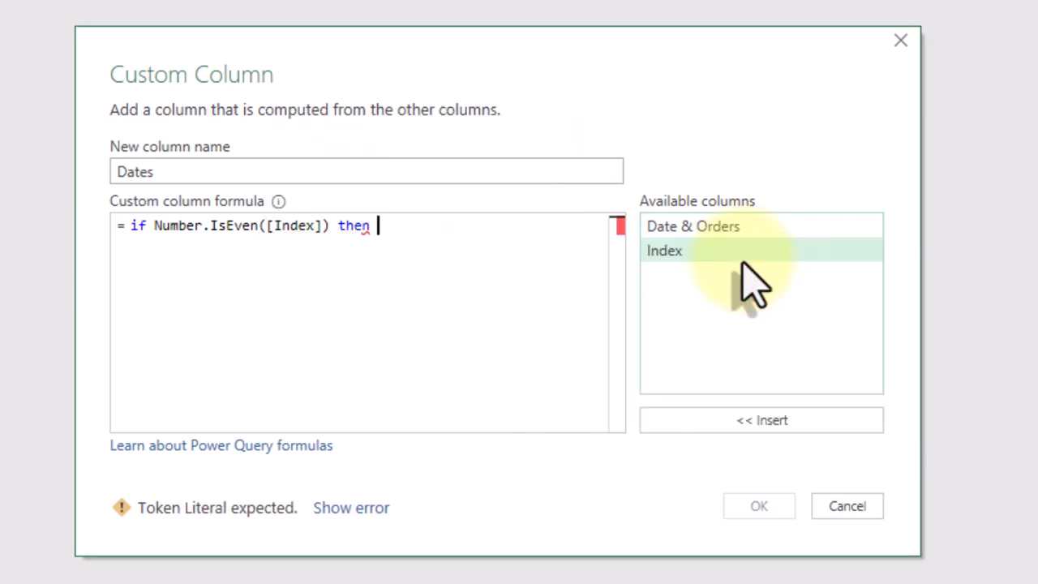
{"action": "double_click", "coordinate": [692, 226]}
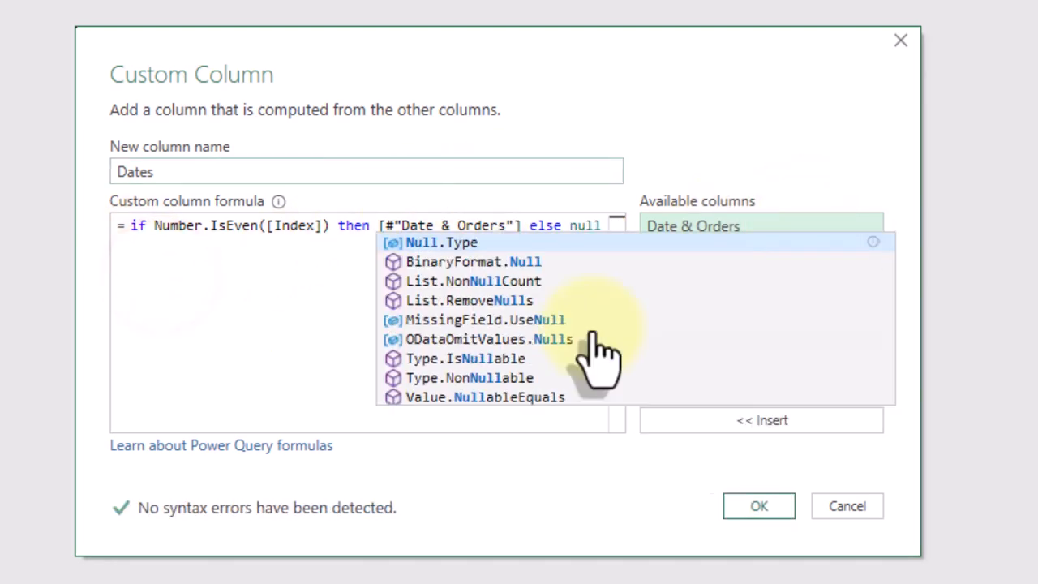
{"action": "left_click", "coordinate": [758, 506]}
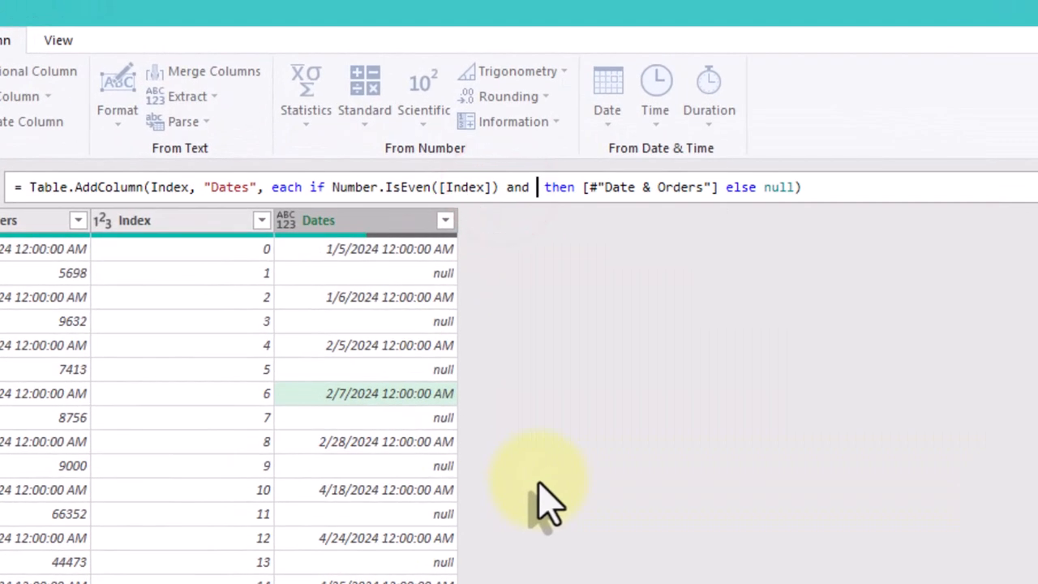
{"action": "mouse_move", "coordinate": [404, 307]}
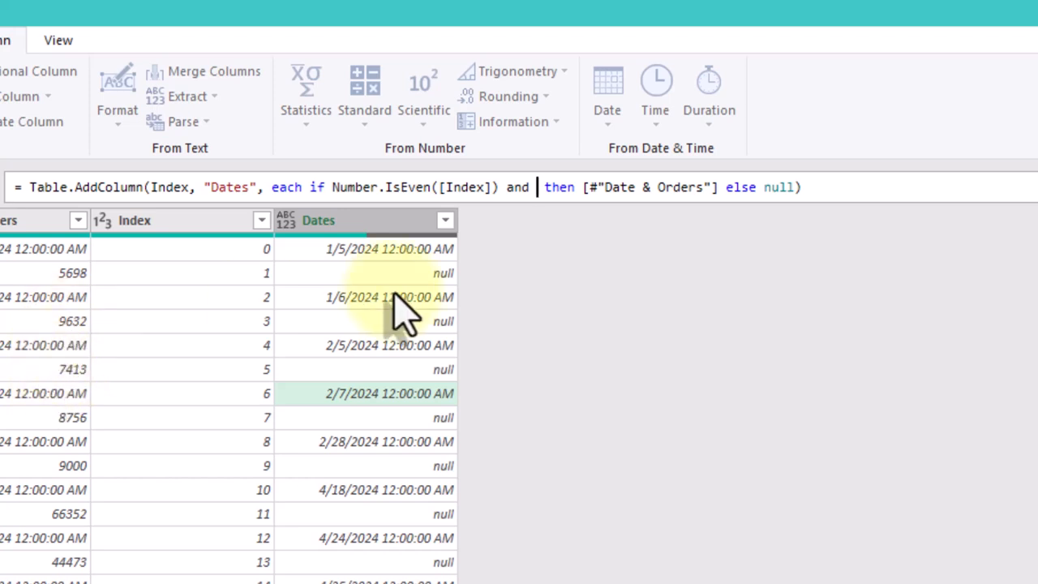
Step: Extend the Dates condition to require next-row orders below previous-row orders
{"action": "type", "text": "Index"}
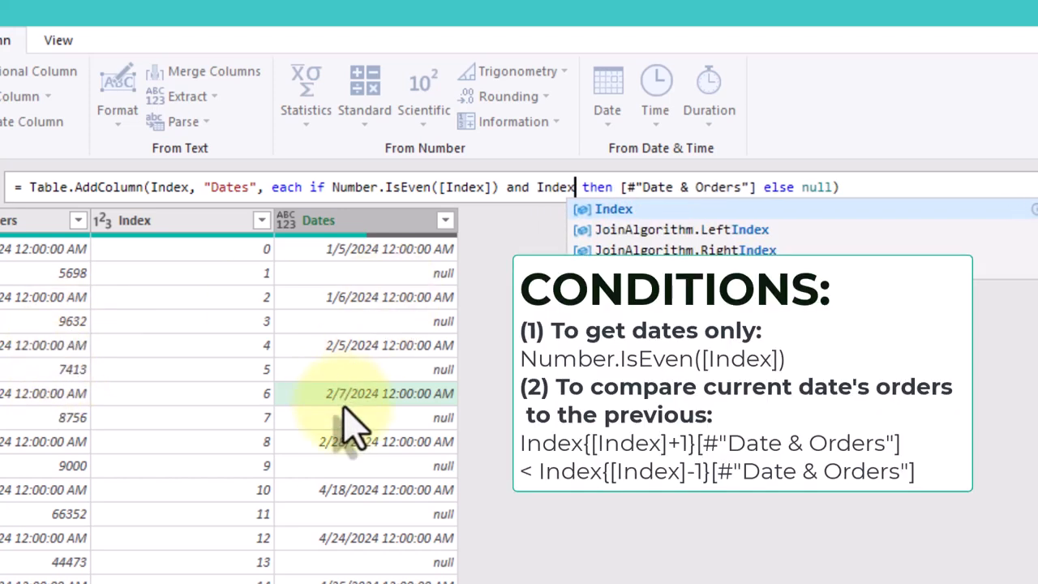
{"action": "type", "text": "{[Index]+1}[#\"Date & Orde"}
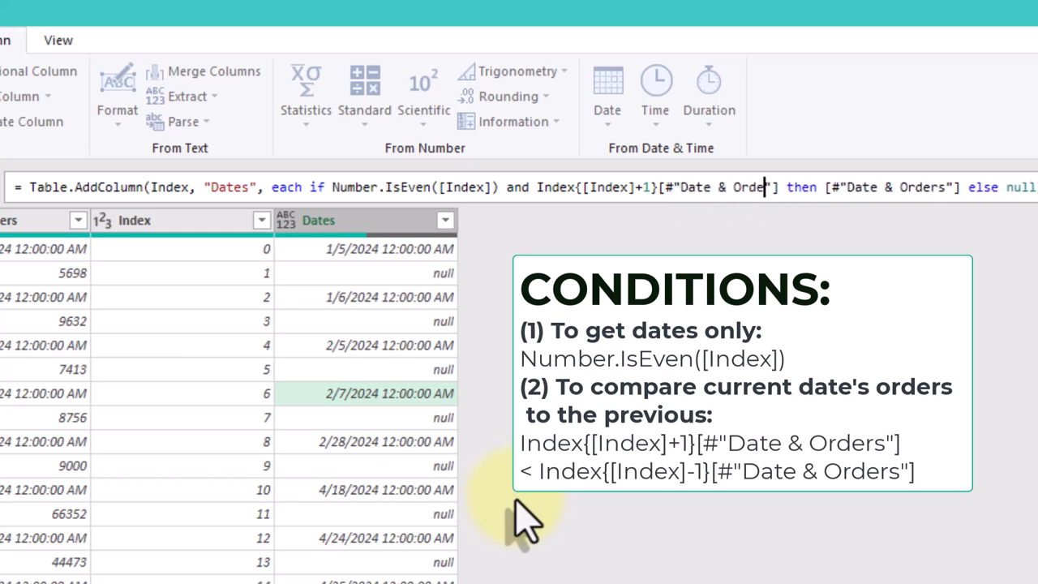
{"action": "double_click", "coordinate": [756, 187]}
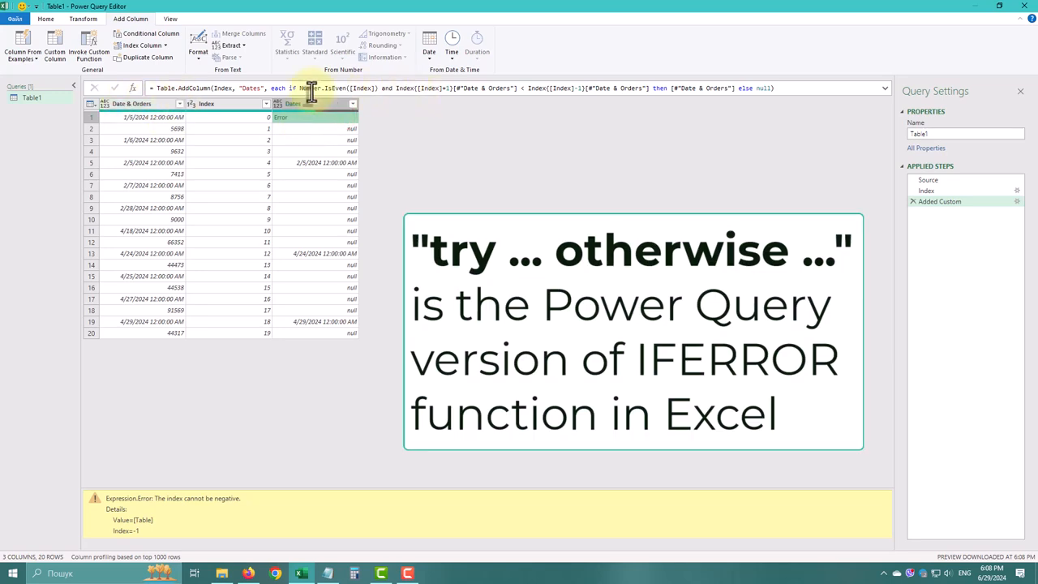
{"action": "mouse_move", "coordinate": [281, 88]}
{"action": "type", "text": " try"}
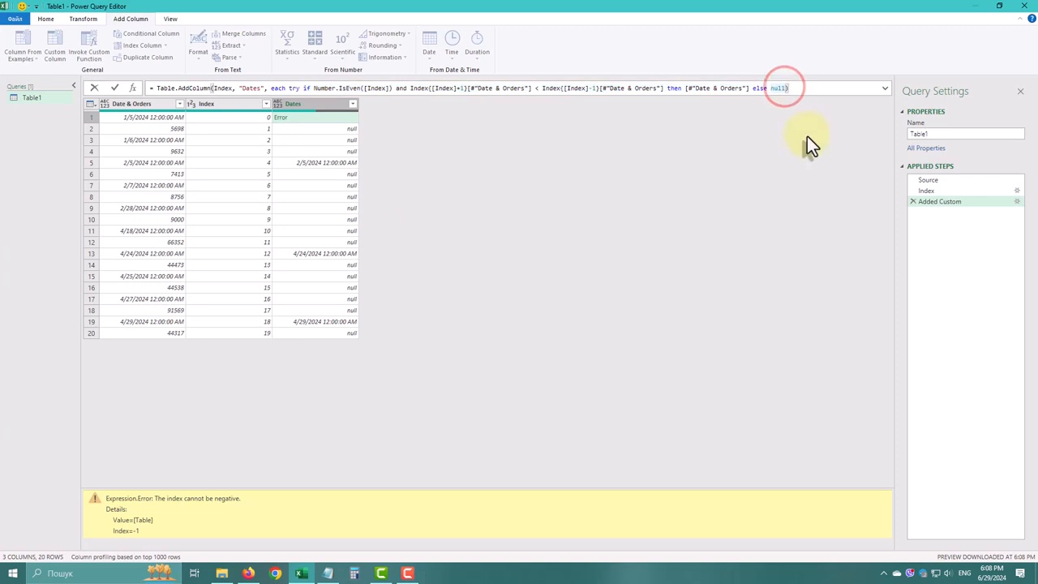
Step: Wrap the Dates condition in try … otherwise null to clear the first-row error
{"action": "type", "text": "otherwise"}
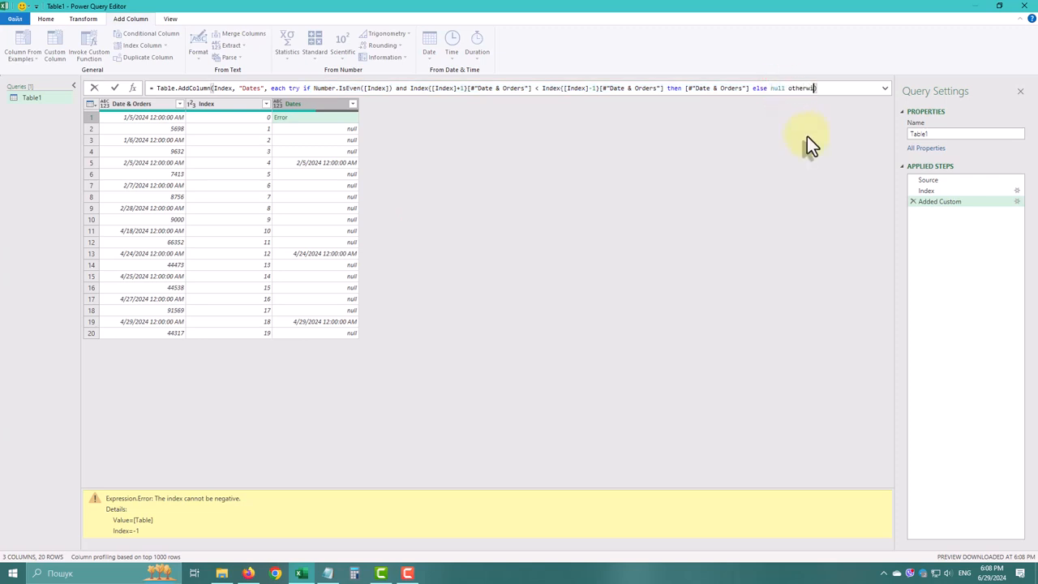
{"action": "type", "text": "null"}
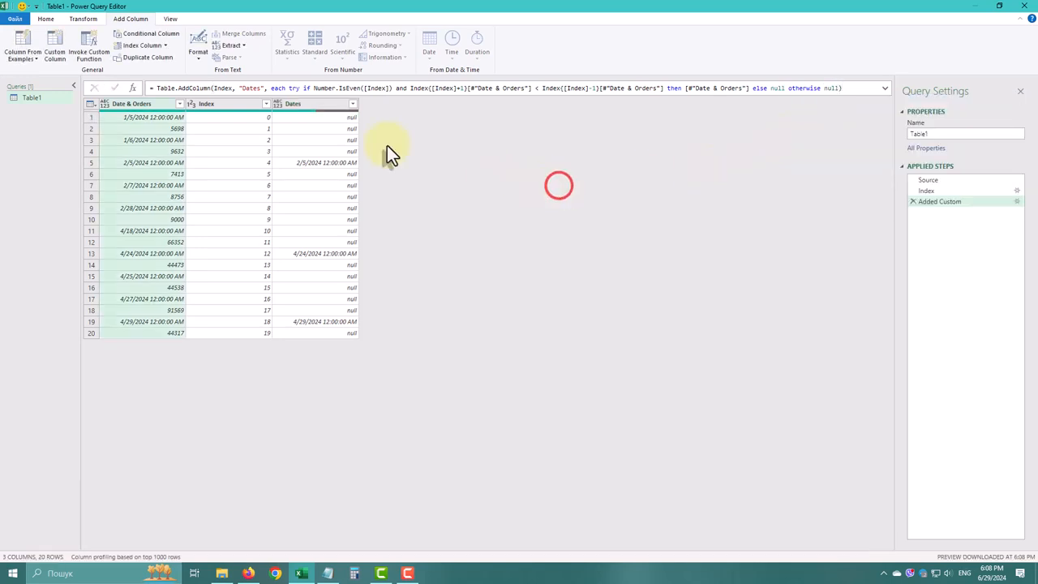
{"action": "left_click", "coordinate": [352, 104]}
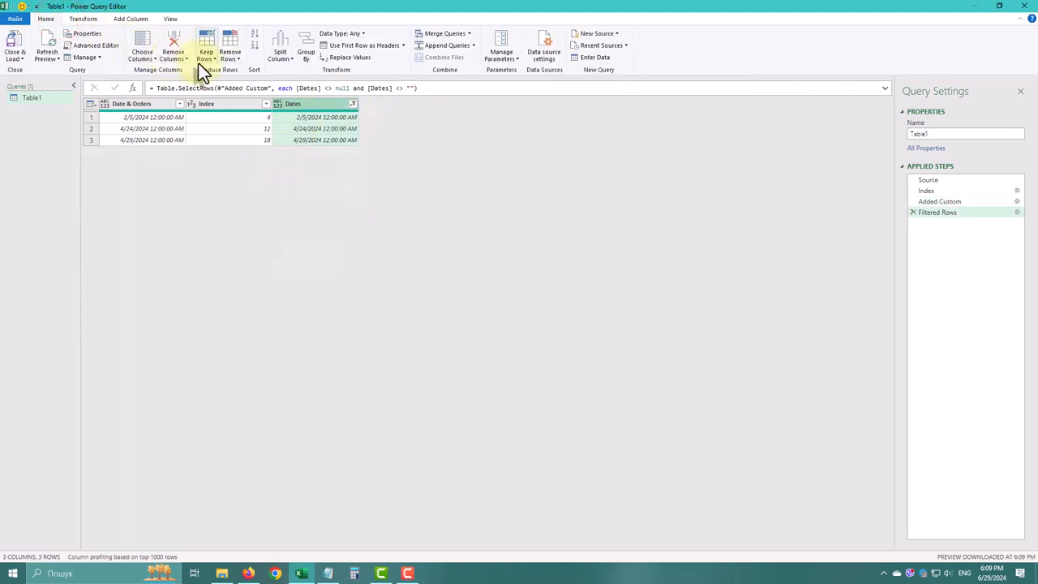
{"action": "mouse_move", "coordinate": [150, 65]}
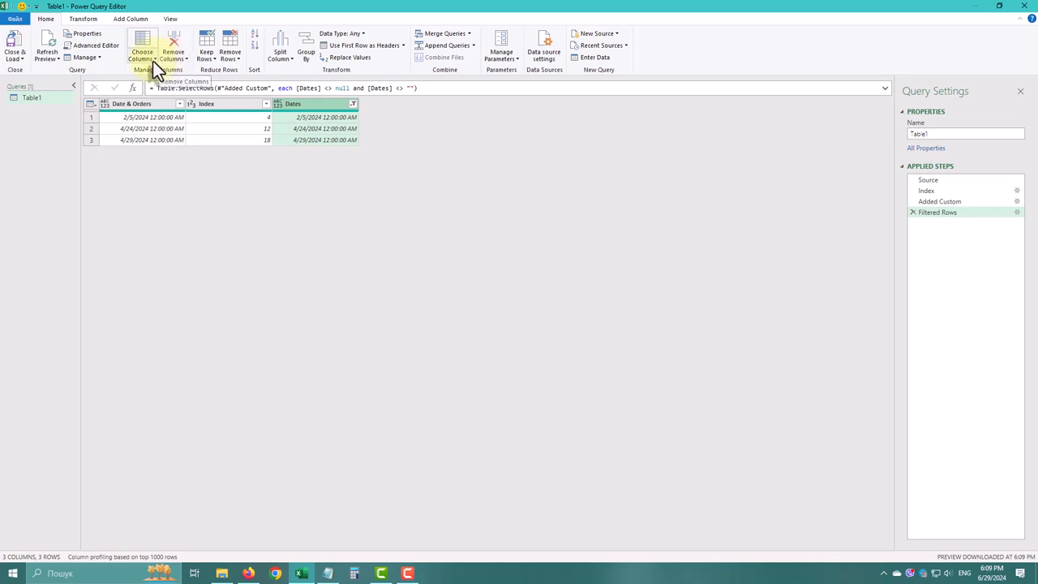
Step: Keep only the Dates column, type it as Date, and load the three rows
{"action": "left_click", "coordinate": [151, 53]}
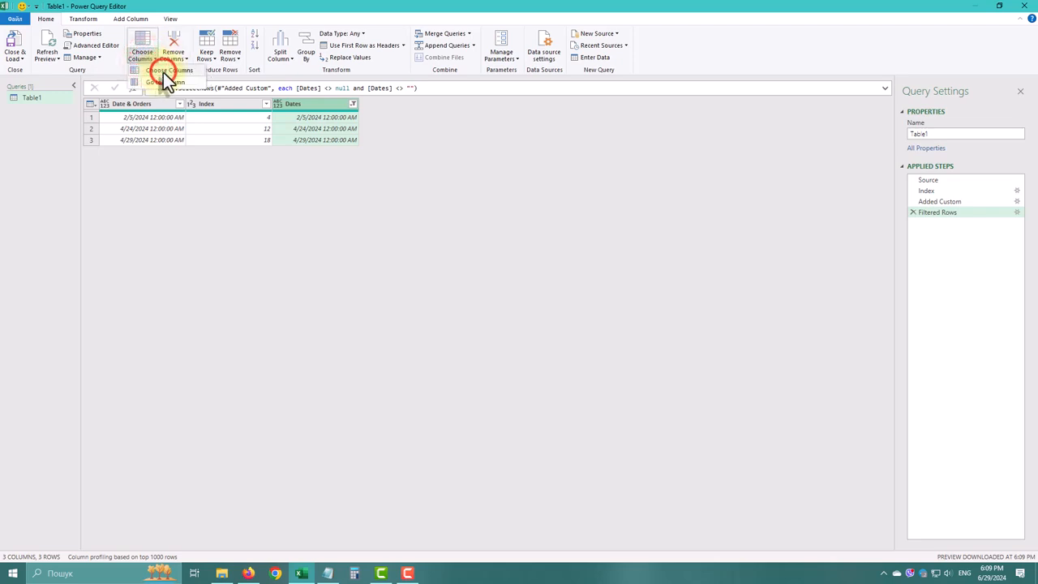
{"action": "left_click", "coordinate": [162, 61]}
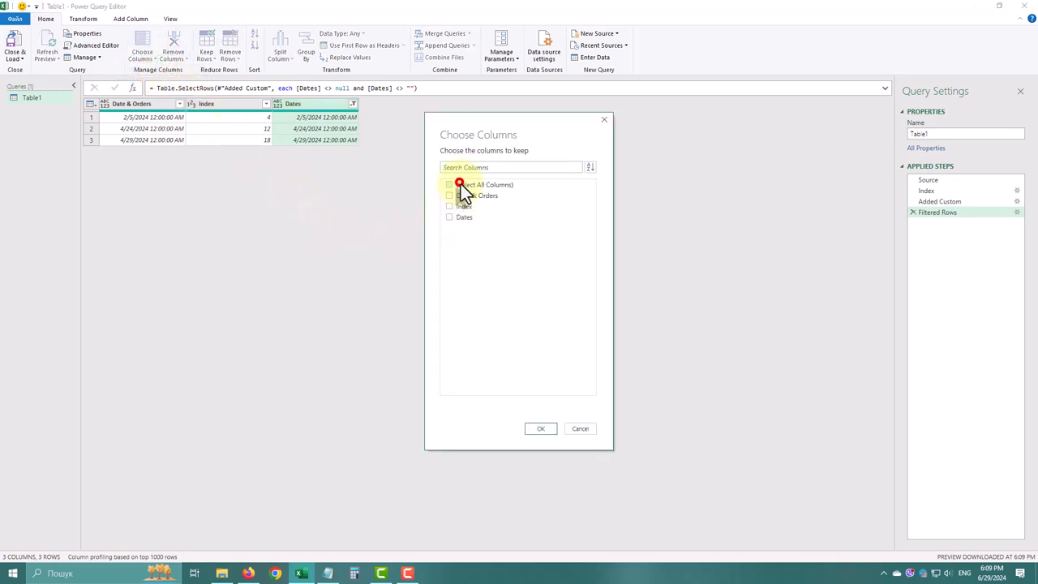
{"action": "left_click", "coordinate": [540, 428]}
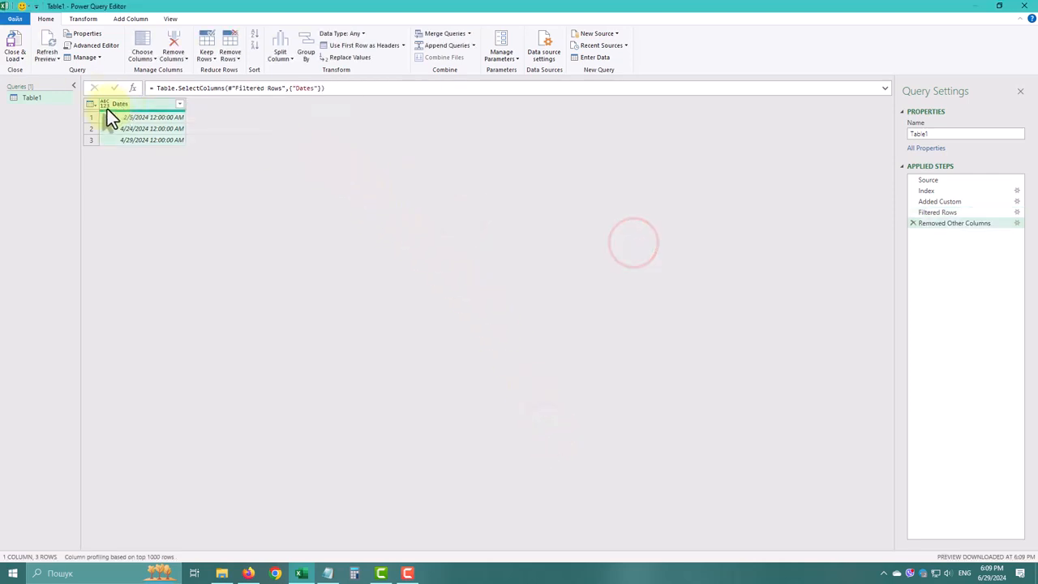
{"action": "left_click", "coordinate": [105, 103]}
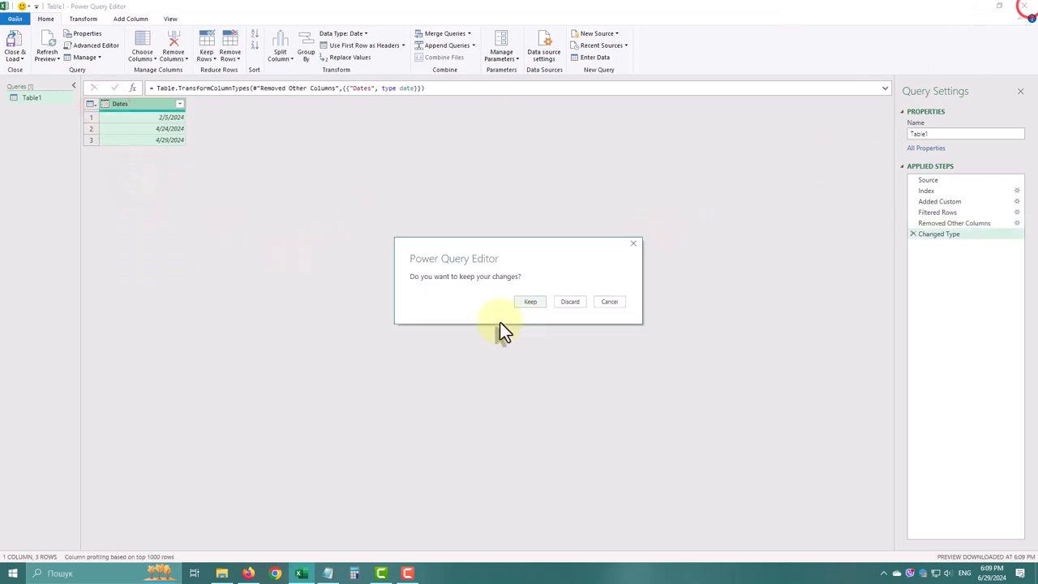
{"action": "left_click", "coordinate": [529, 302]}
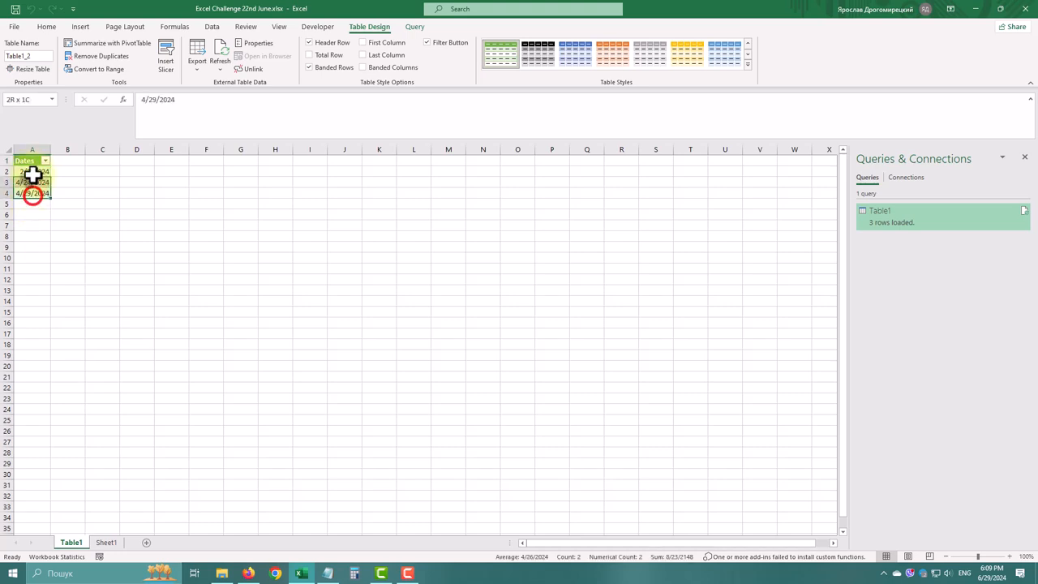
Step: Copy the three loaded dates and select cell F2 on Sheet1
{"action": "right_click", "coordinate": [33, 193]}
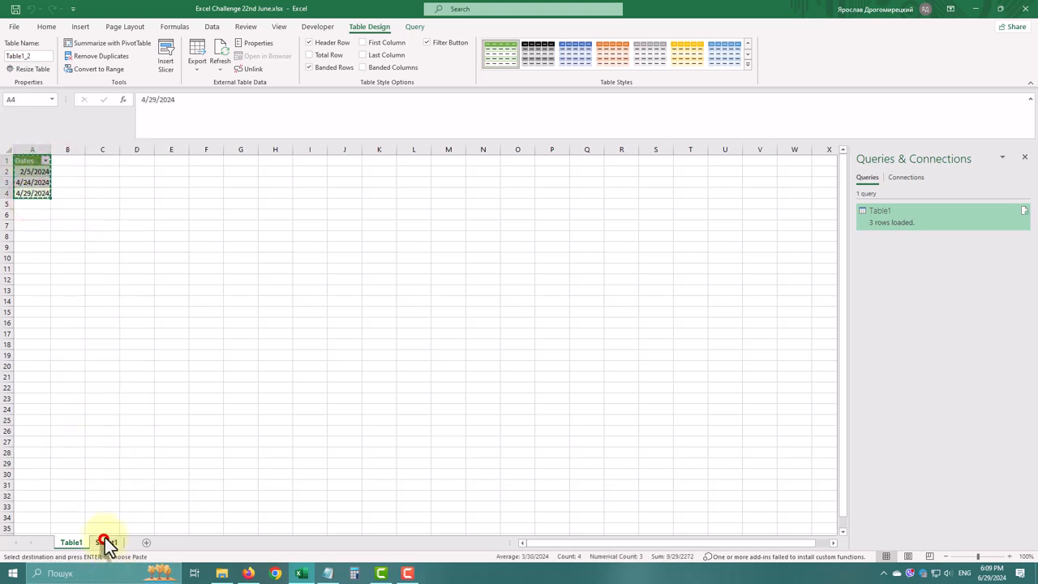
{"action": "left_click", "coordinate": [105, 542]}
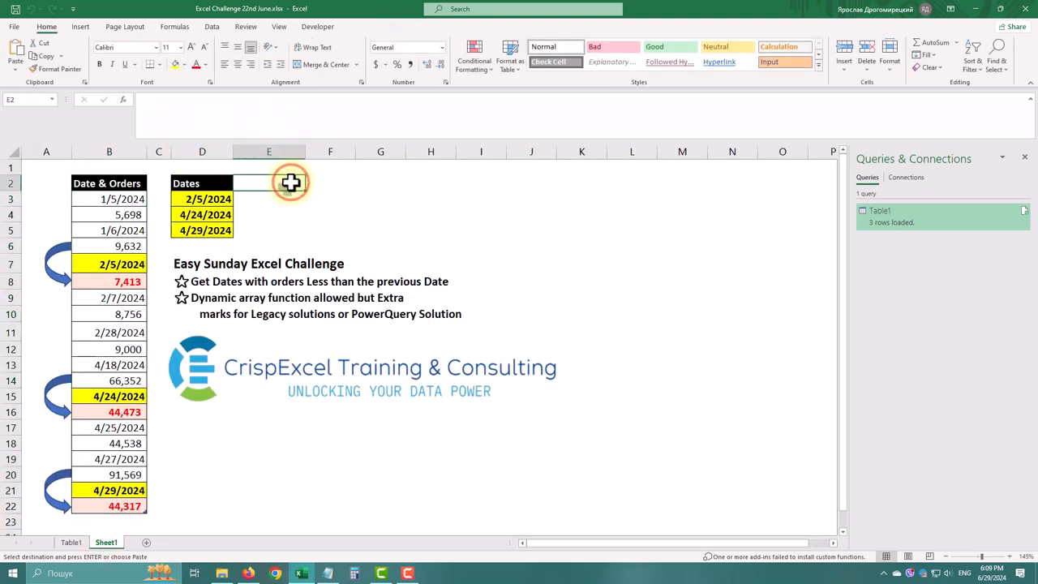
{"action": "left_click", "coordinate": [330, 183]}
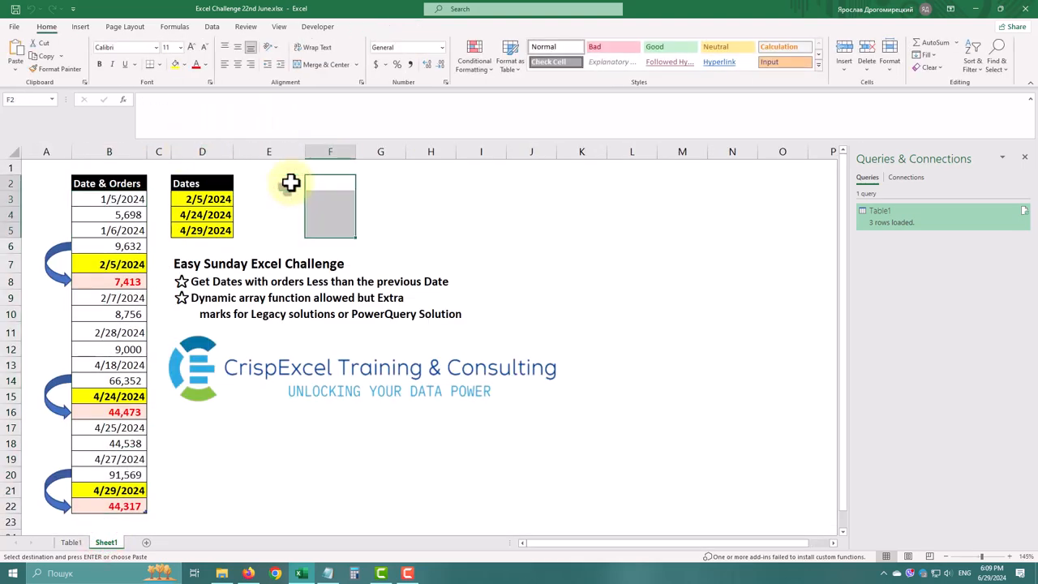